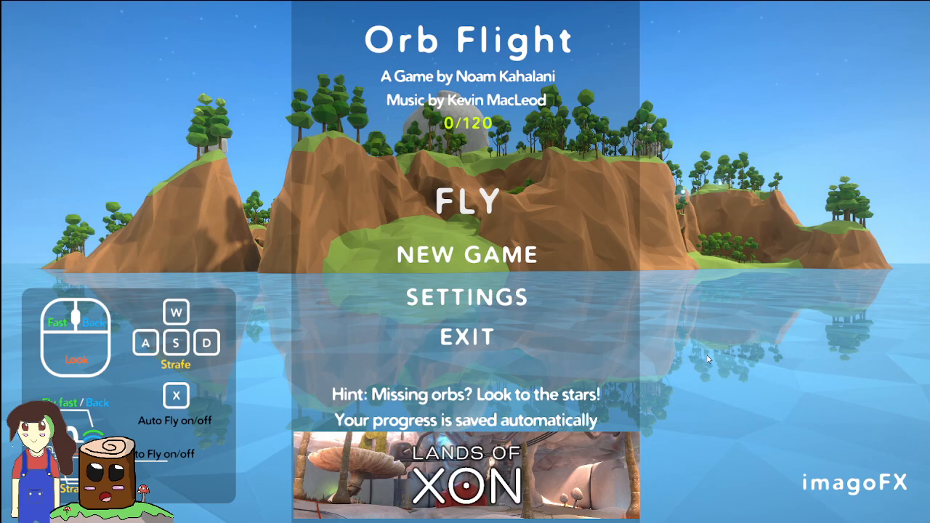
mouse_move(538, 221)
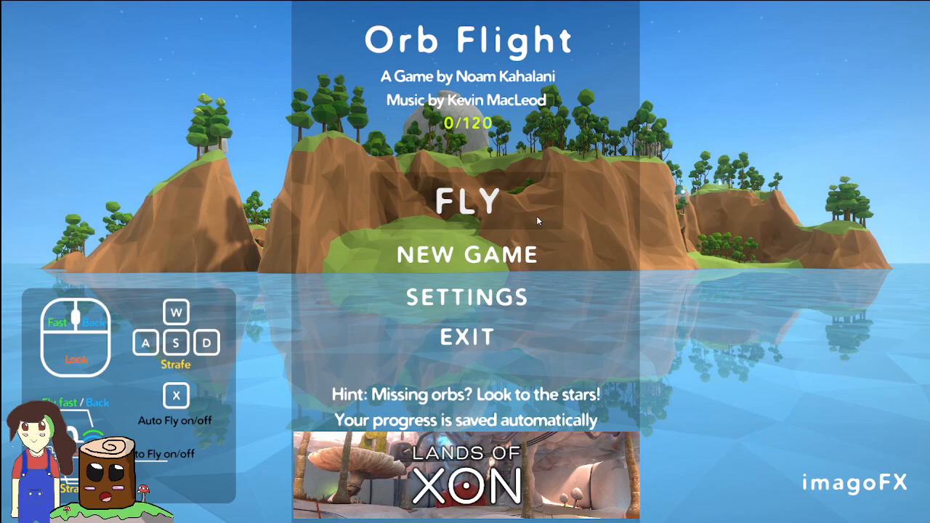
Start the flight and steer along the sea cliffs, collecting the glowing orbs
left_click(468, 201)
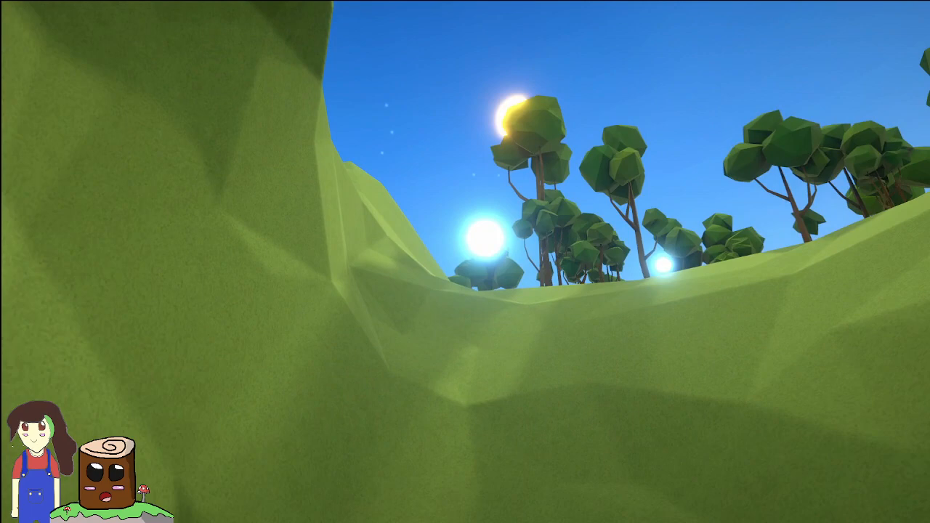
mouse_move(465, 262)
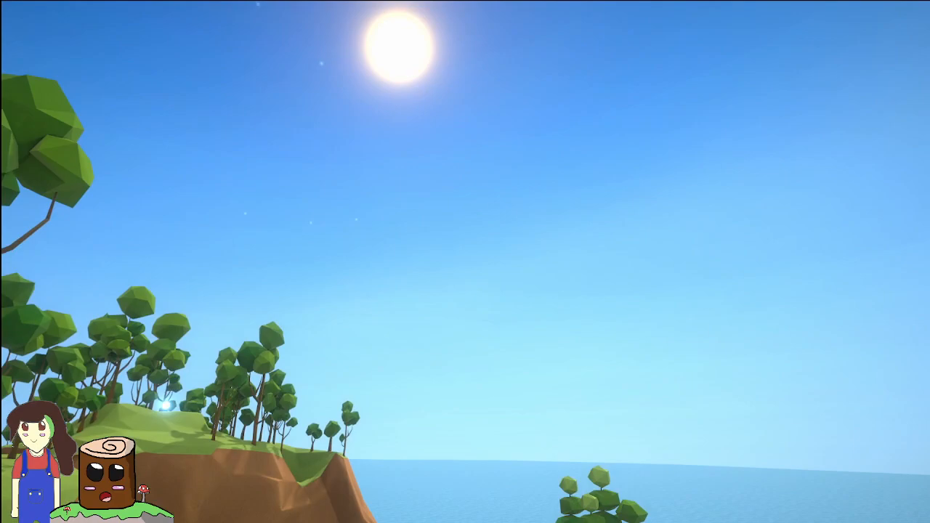
mouse_move(465, 262)
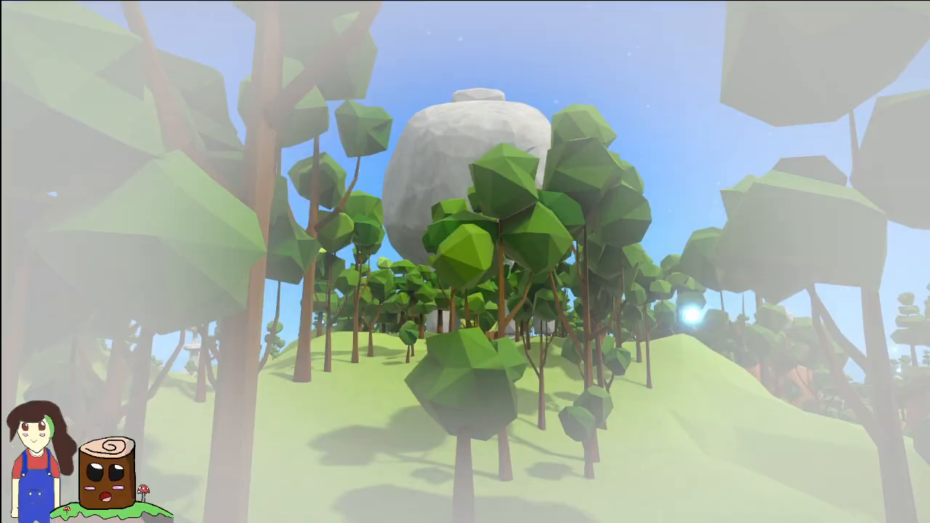
mouse_move(466, 261)
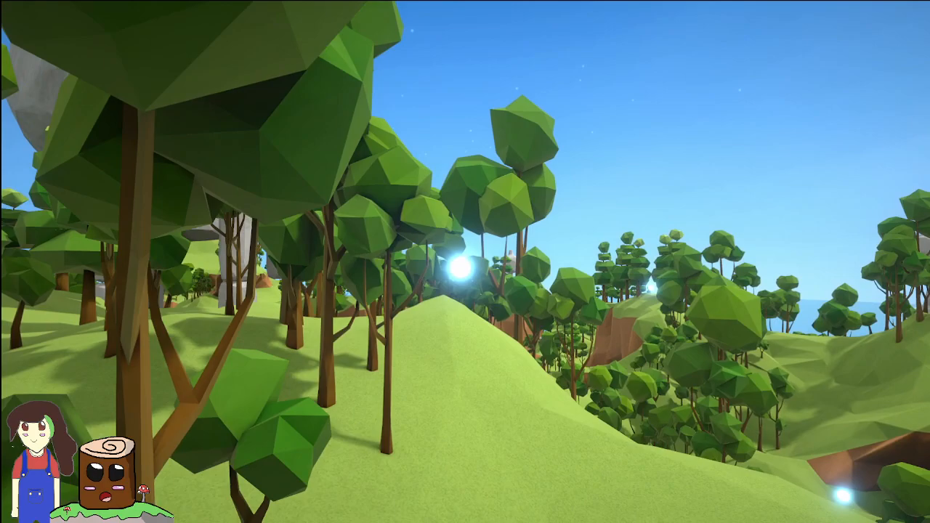
mouse_move(465, 261)
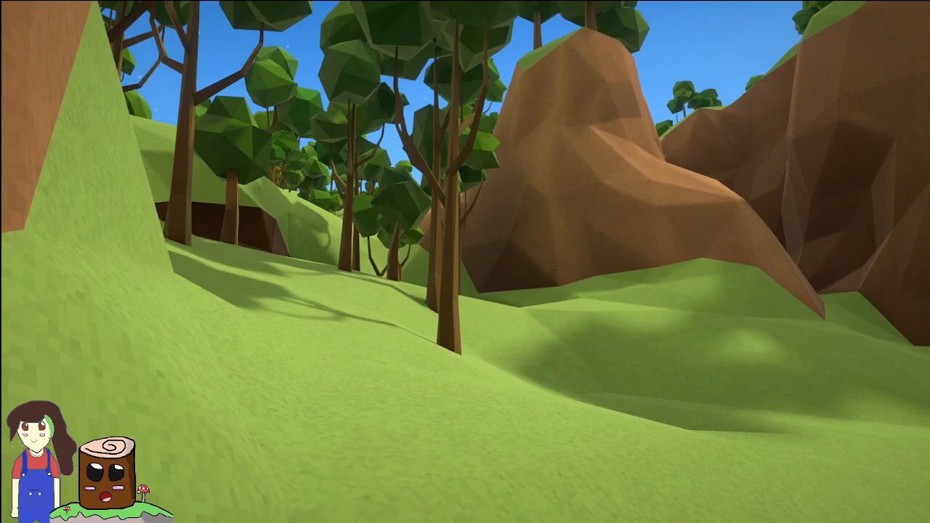
mouse_move(465, 262)
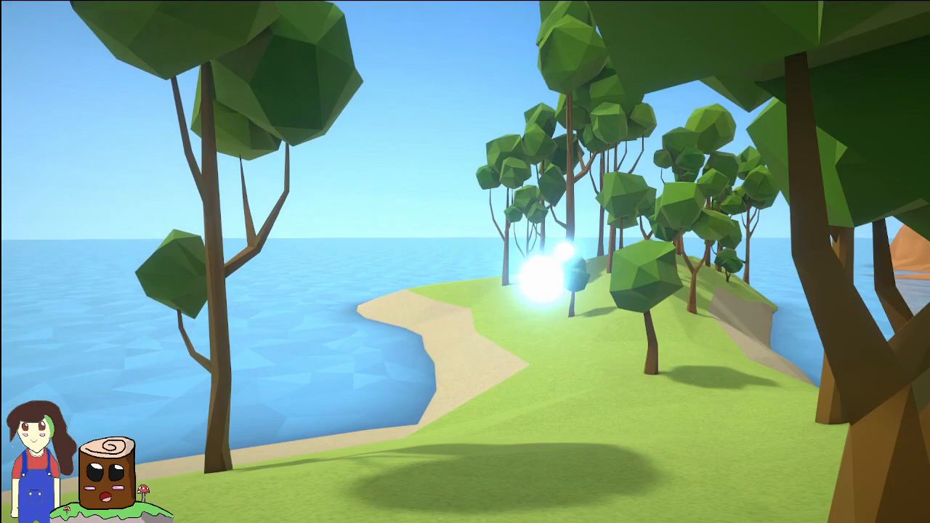
mouse_move(465, 262)
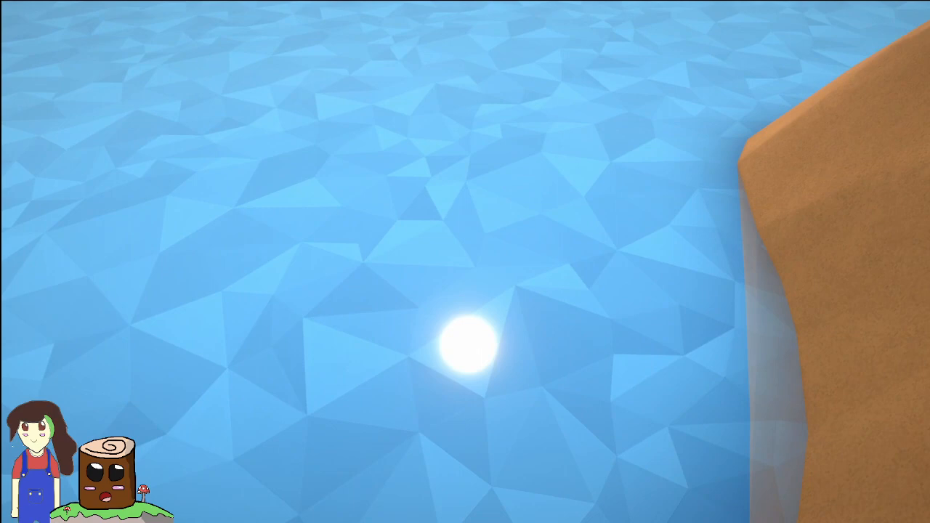
mouse_move(465, 262)
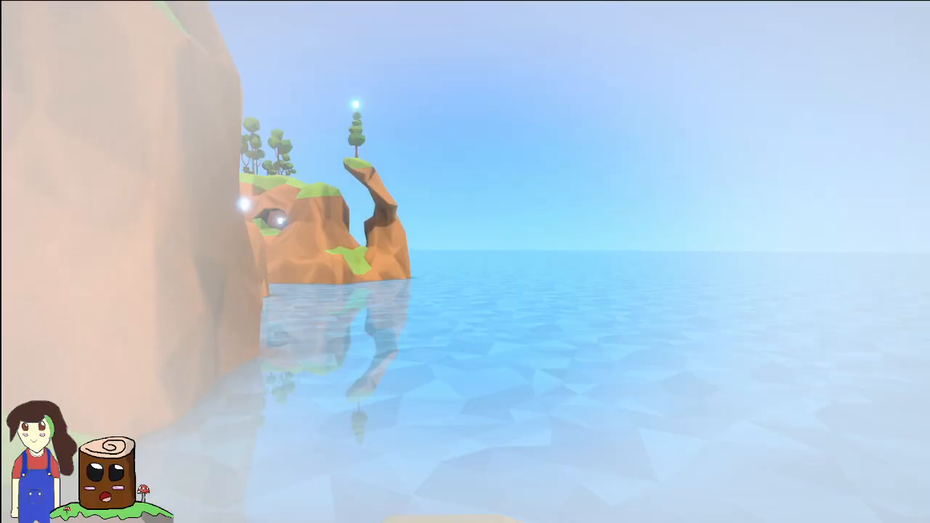
mouse_move(465, 262)
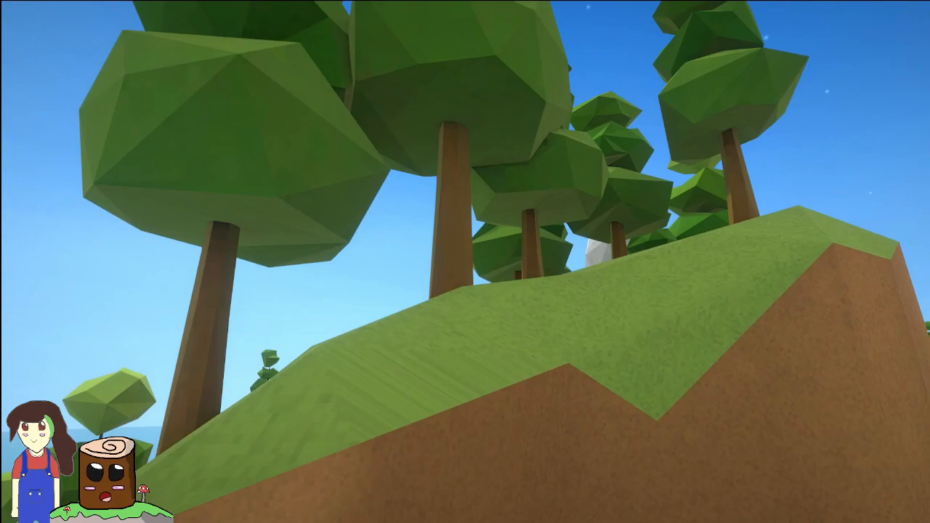
mouse_move(465, 262)
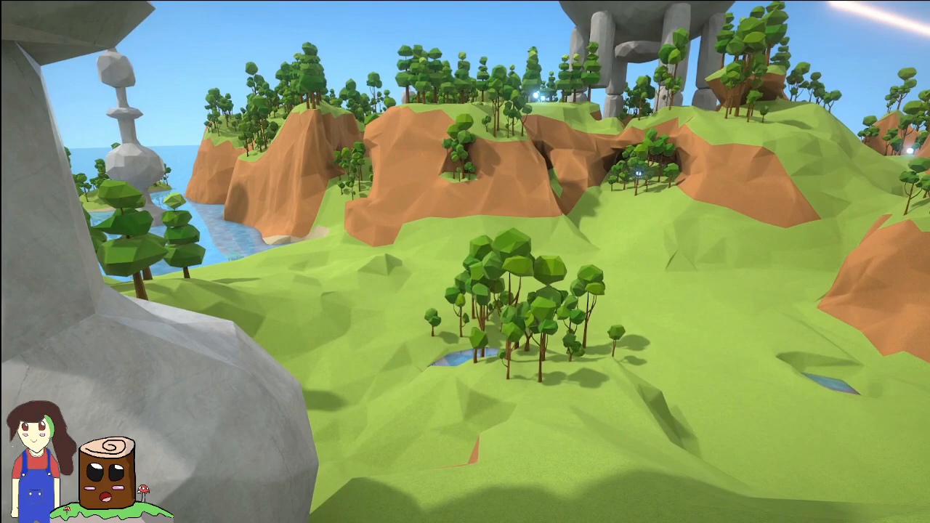
mouse_move(465, 262)
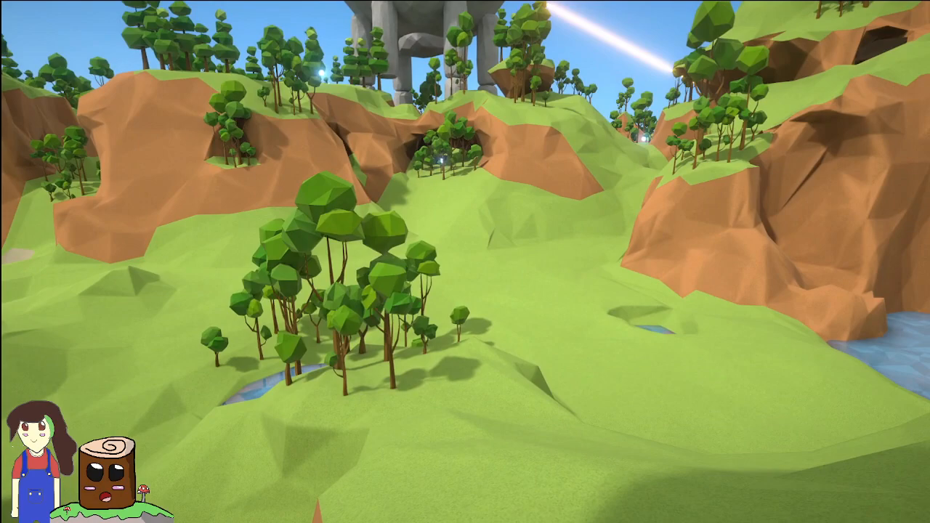
mouse_move(465, 262)
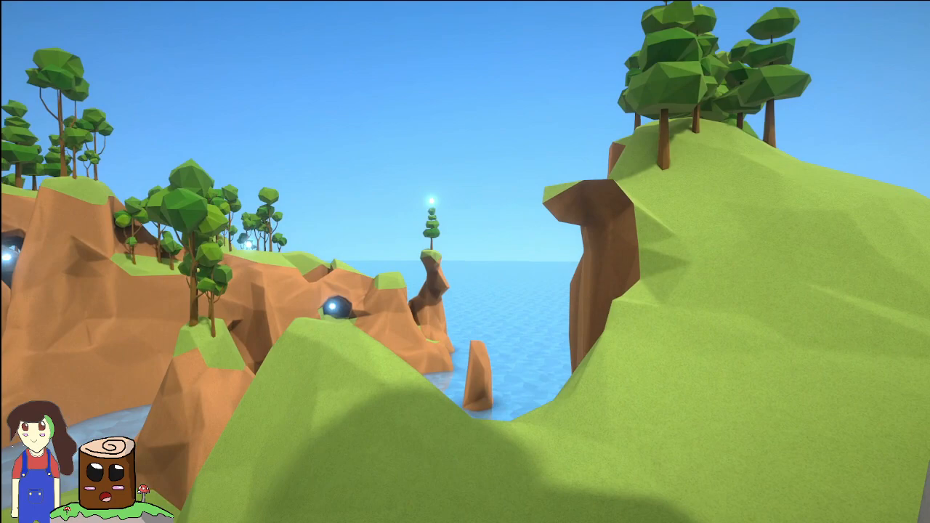
mouse_move(465, 262)
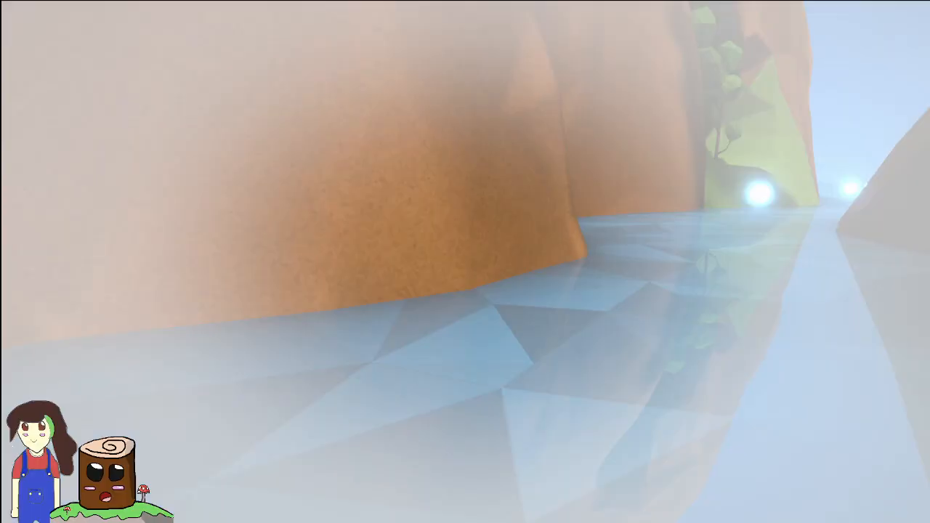
mouse_move(465, 262)
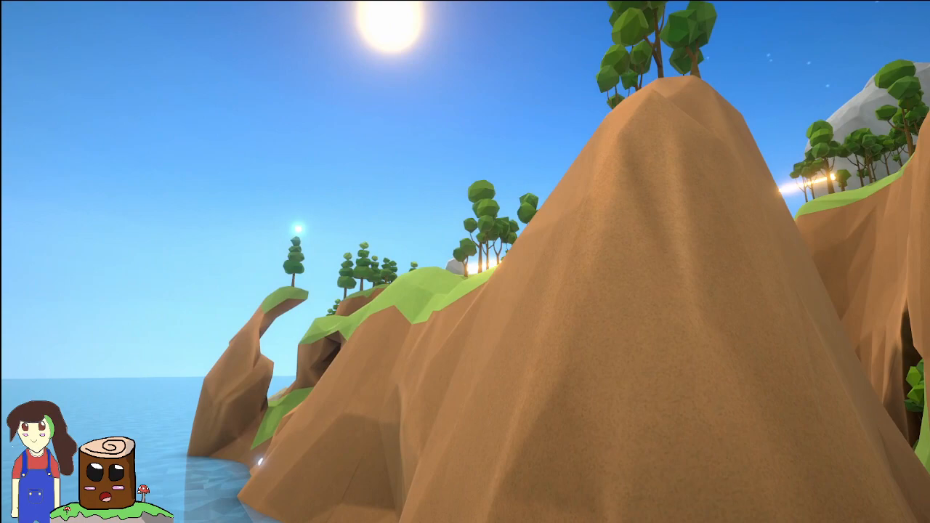
mouse_move(465, 262)
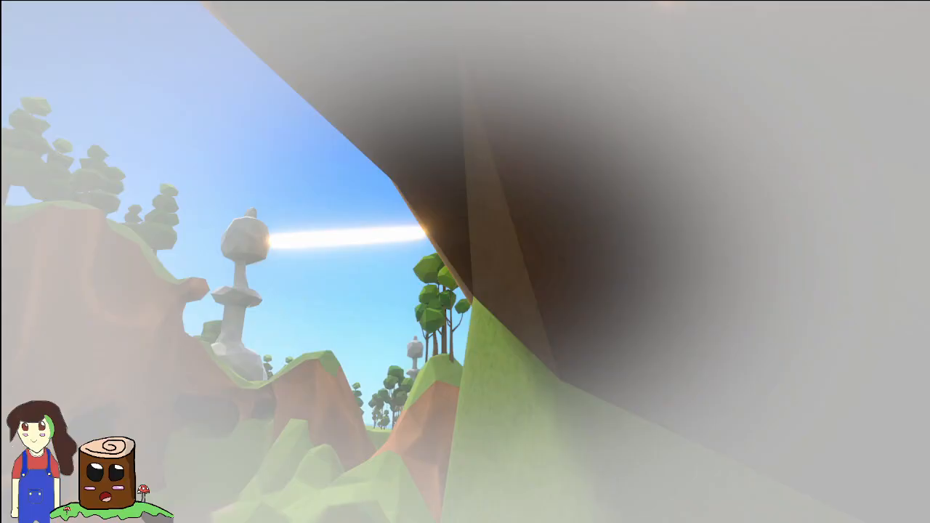
mouse_move(465, 262)
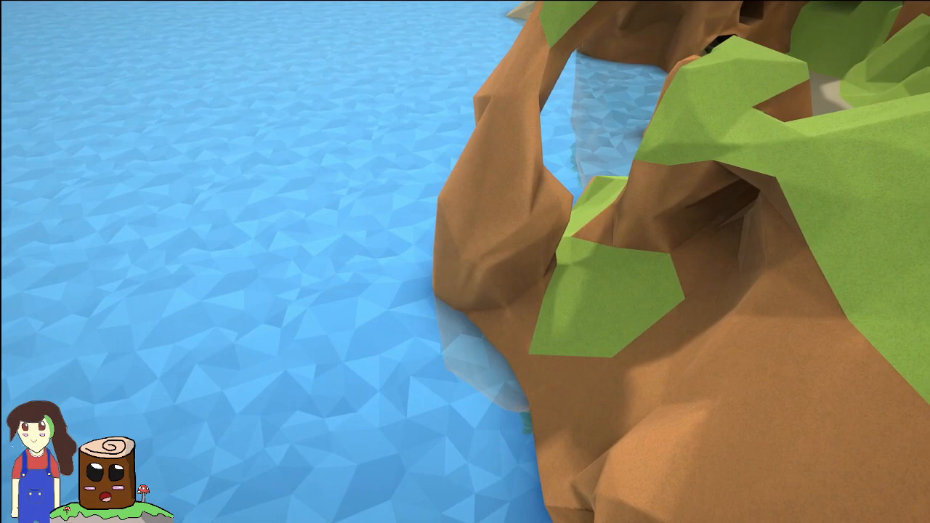
mouse_move(465, 262)
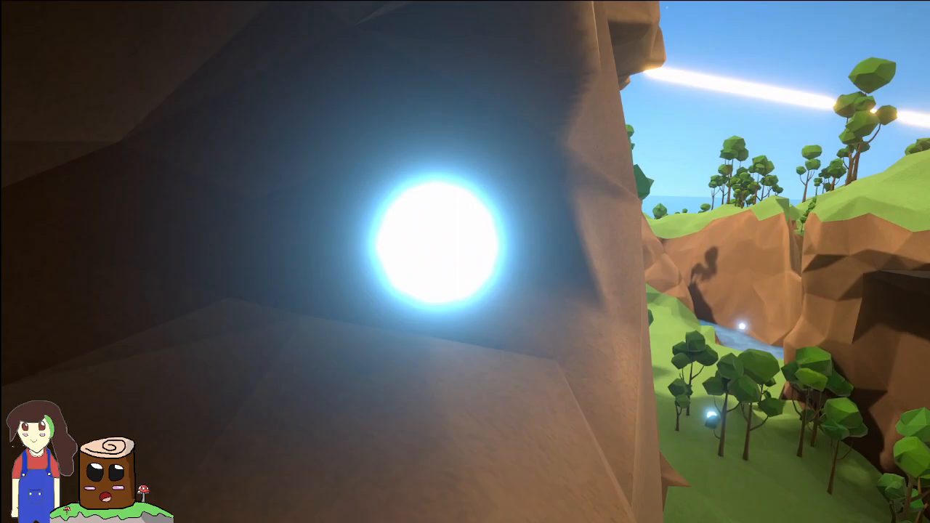
mouse_move(465, 261)
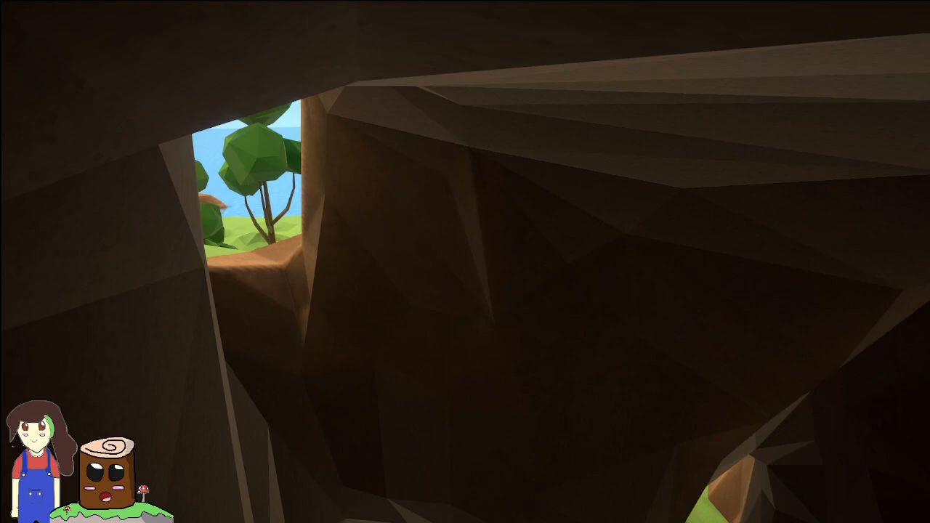
mouse_move(465, 262)
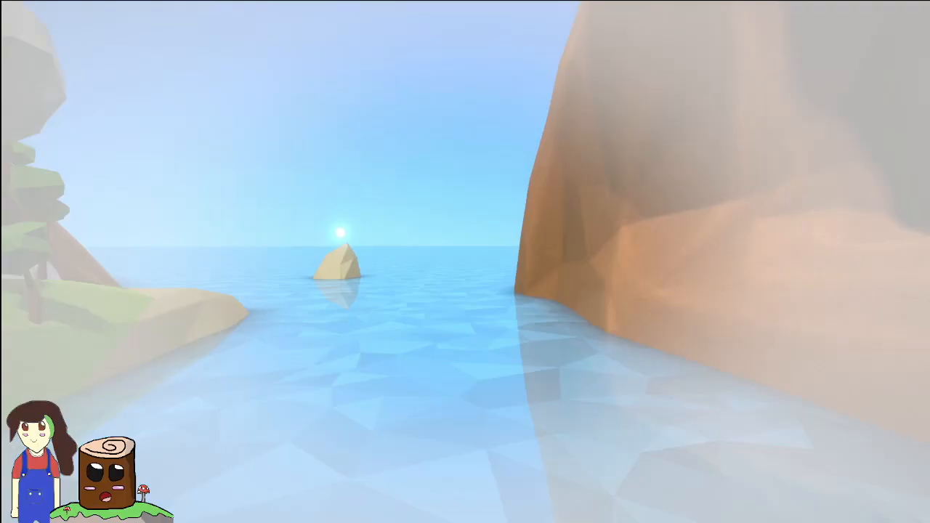
mouse_move(465, 262)
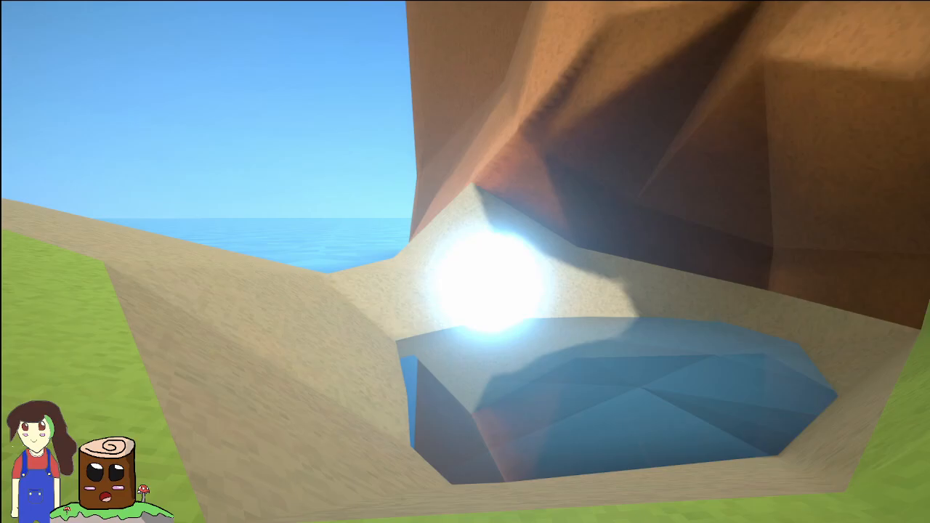
mouse_move(466, 261)
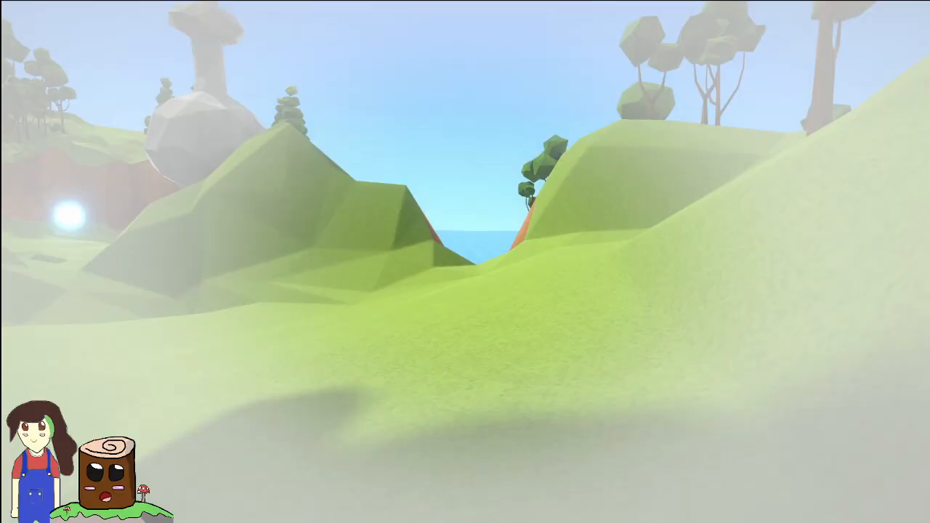
mouse_move(466, 261)
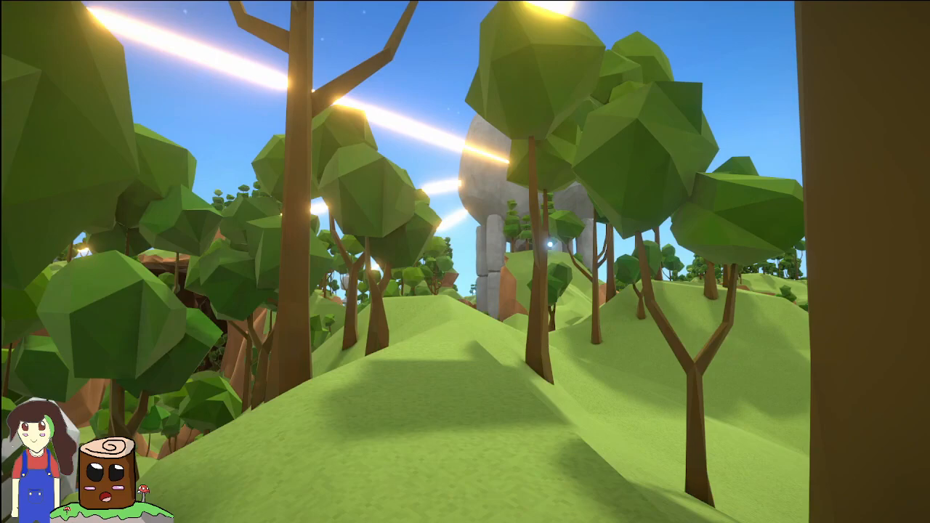
mouse_move(466, 261)
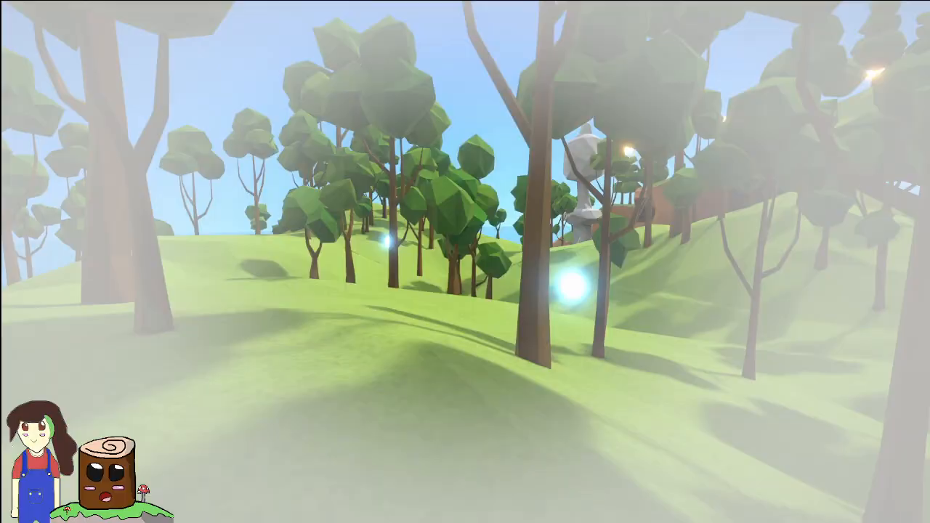
mouse_move(465, 261)
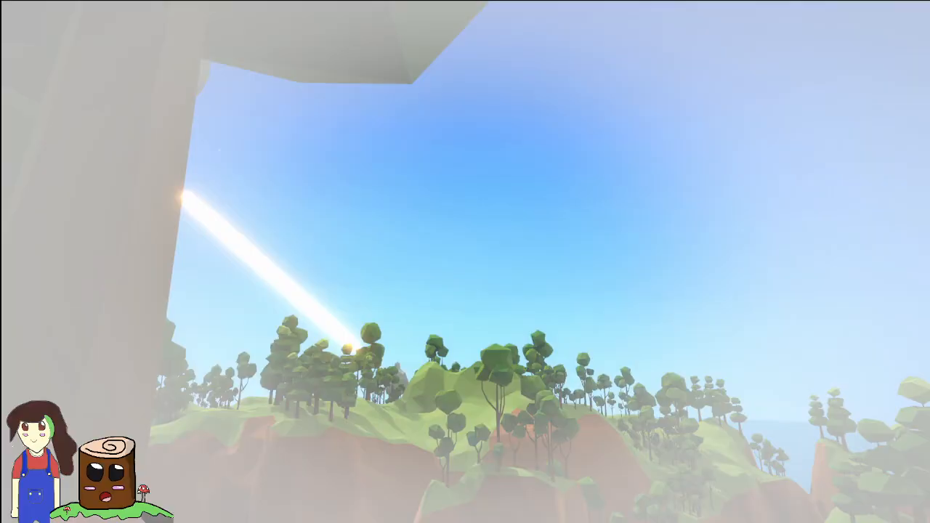
mouse_move(466, 261)
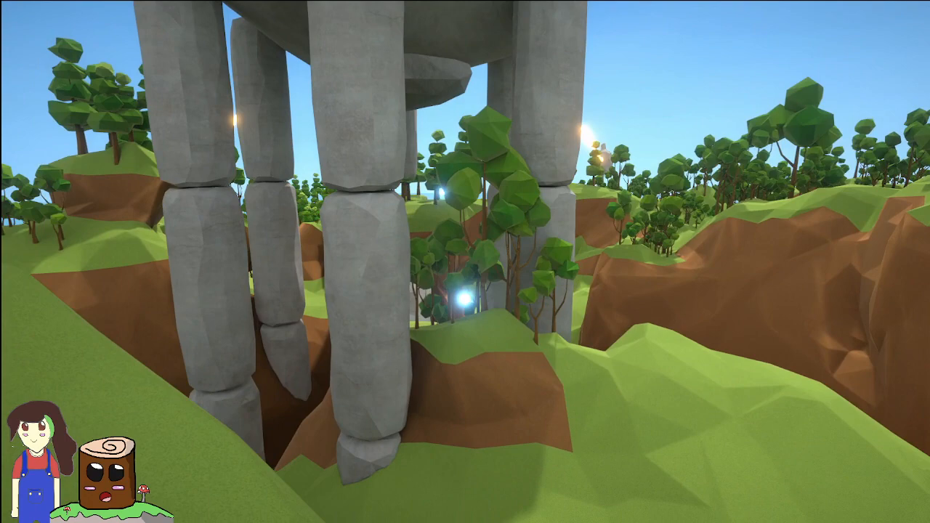
mouse_move(465, 262)
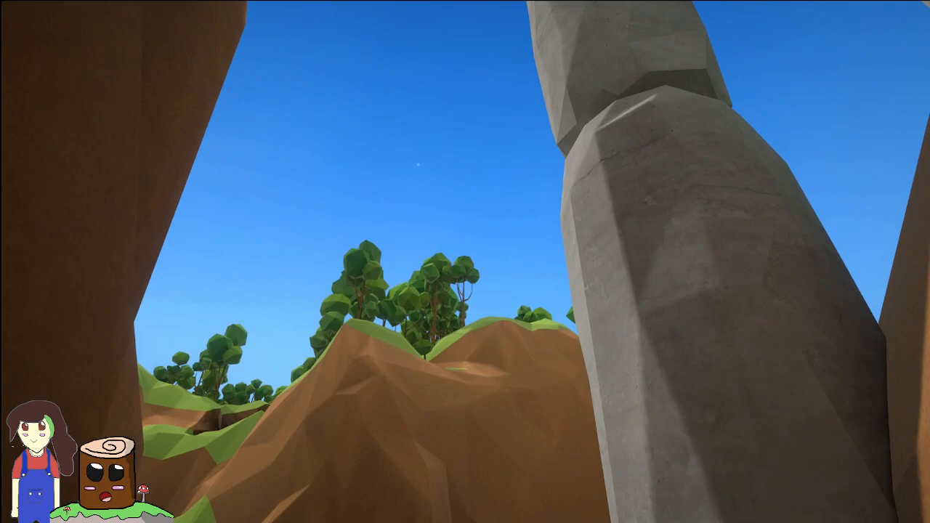
mouse_move(465, 262)
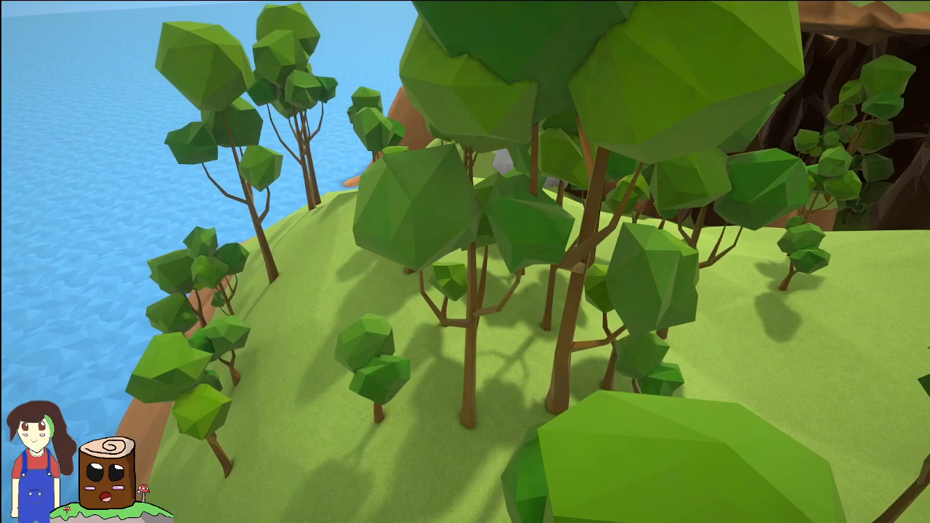
mouse_move(465, 262)
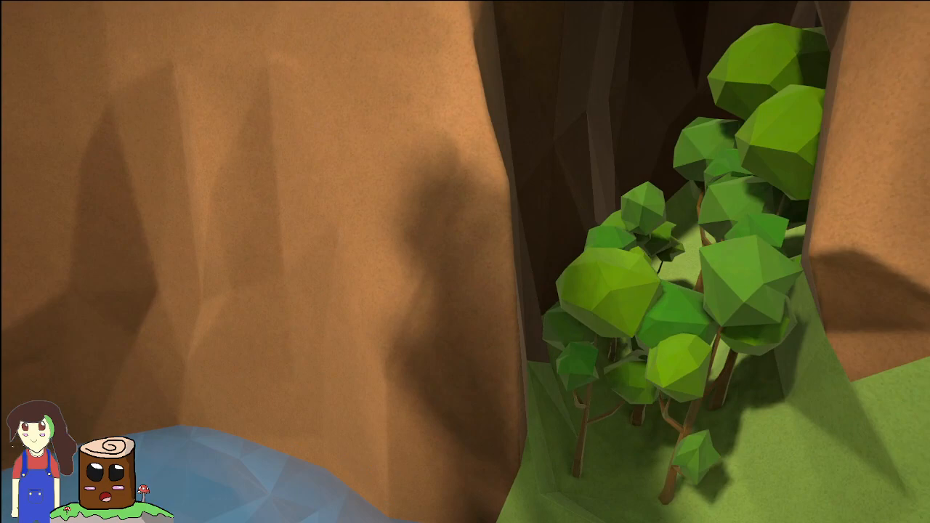
mouse_move(465, 262)
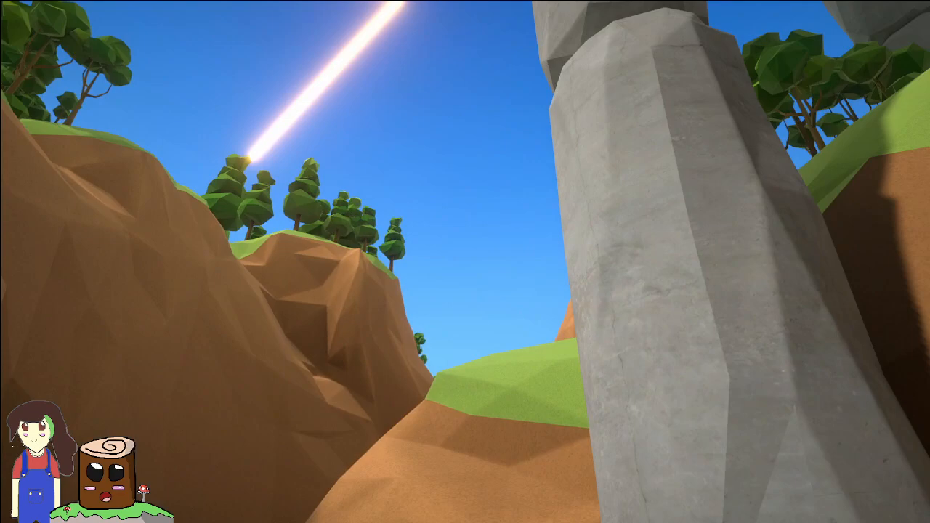
mouse_move(465, 262)
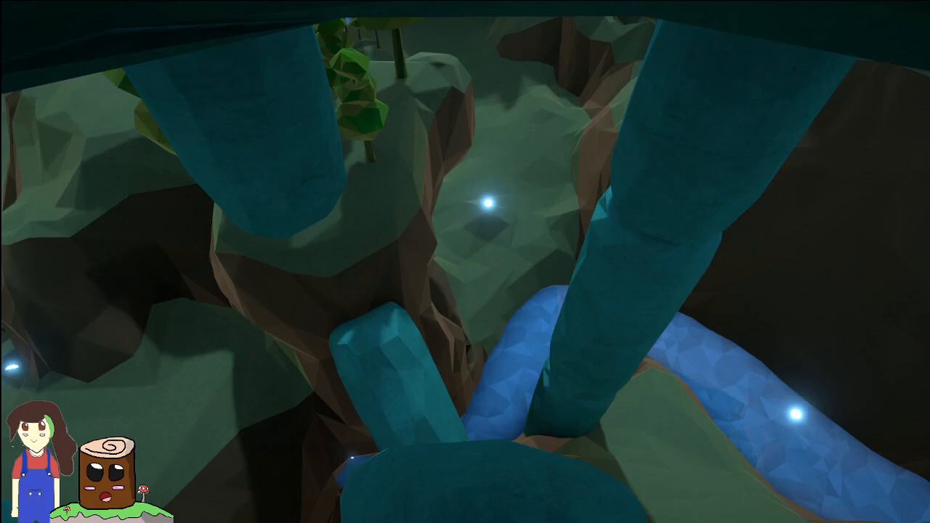
mouse_move(465, 262)
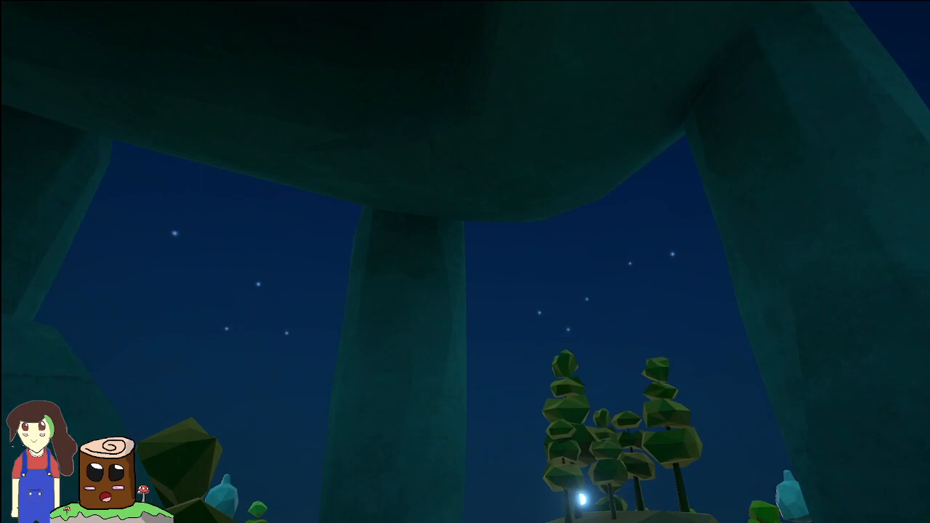